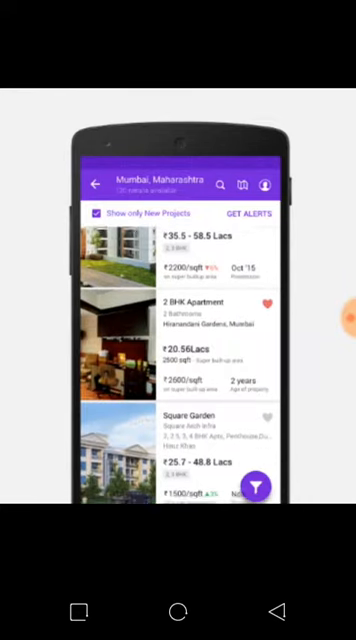
- Browse the Mumbai property listings up and down before leaving the real-estate app
{"action": "scroll", "scroll_direction": "up", "scroll_amount": 3}
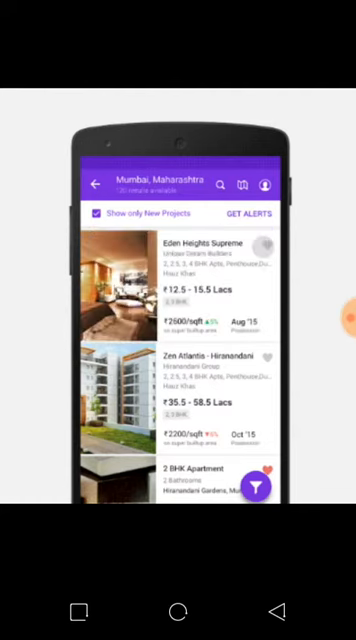
{"action": "scroll", "scroll_direction": "down", "scroll_amount": 3}
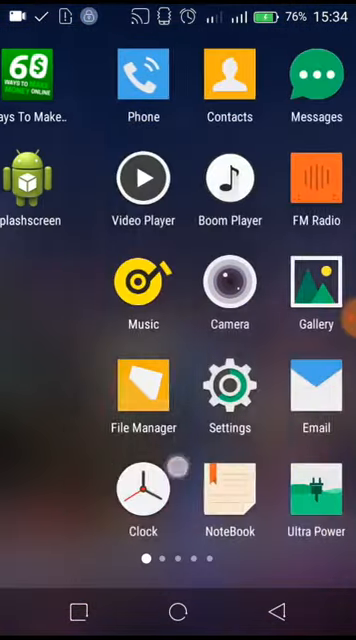
- Launch AIDE and dismiss the 'What do you want to do?' learning courses prompt
{"action": "scroll", "scroll_direction": "left", "scroll_amount": 3}
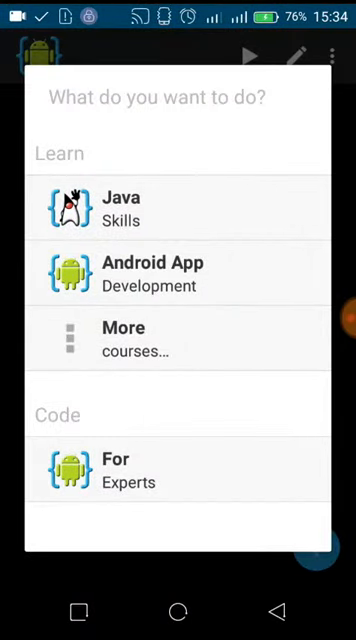
{"action": "left_click", "coordinate": [178, 470]}
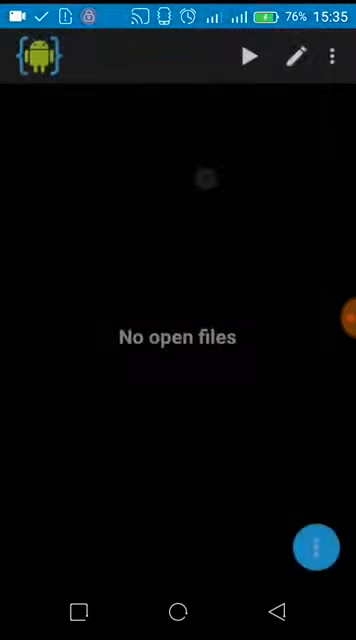
- Start a new Android App project from the floating + button
{"action": "left_click", "coordinate": [312, 544]}
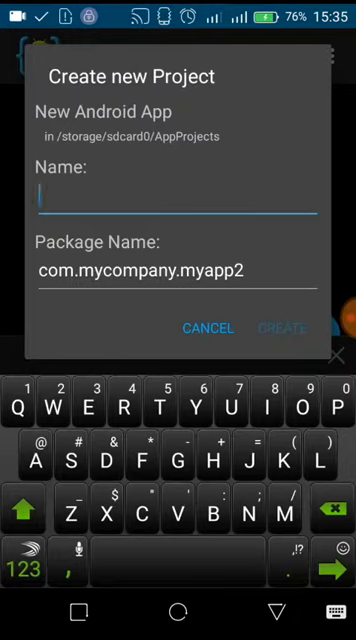
- Name the project FirstApp and replace the default package name with rifgraphics.com
{"action": "type", "text": "First"}
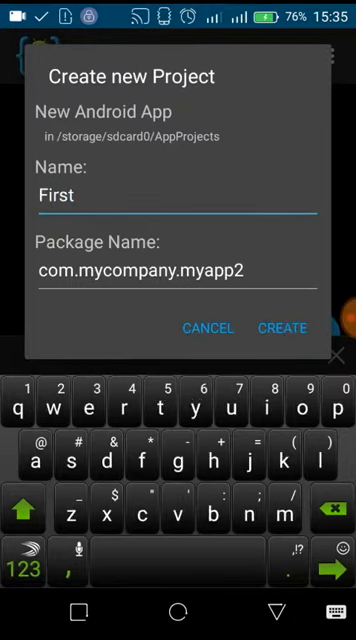
{"action": "type", "text": "App"}
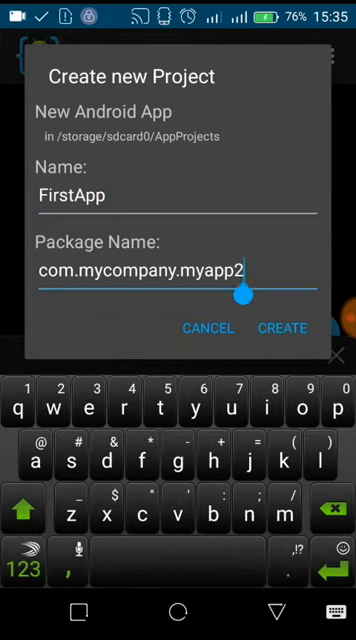
{"action": "key", "text": "BackSpace"}
{"action": "type", "text": "rifgraphi"}
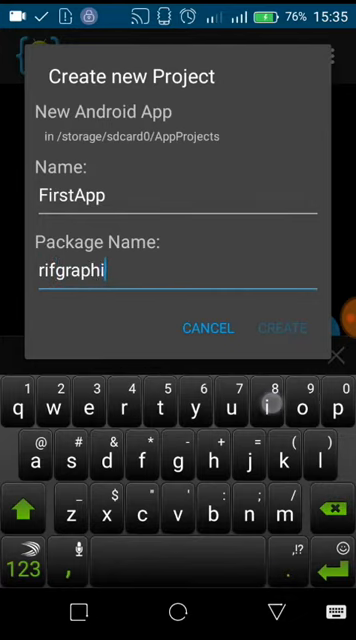
{"action": "type", "text": "cs."}
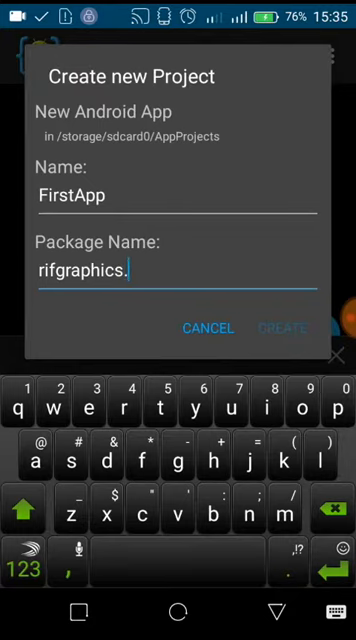
{"action": "type", "text": "com"}
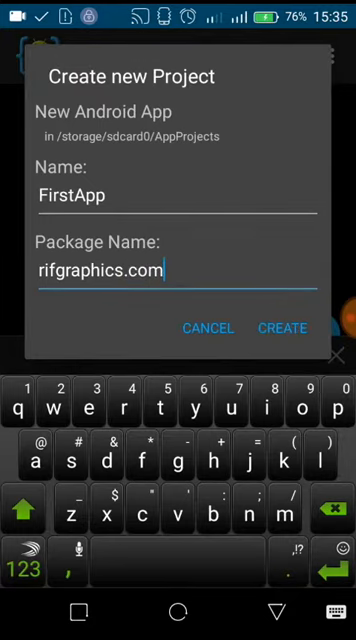
- Create the FirstApp project so main.xml opens with its hello-world TextView
{"action": "left_click", "coordinate": [284, 328]}
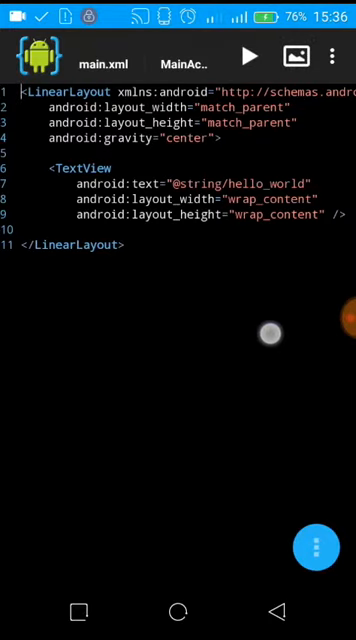
- Switch to MainActivity.java and launch a build-and-run of FirstApp
{"action": "left_click", "coordinate": [104, 64]}
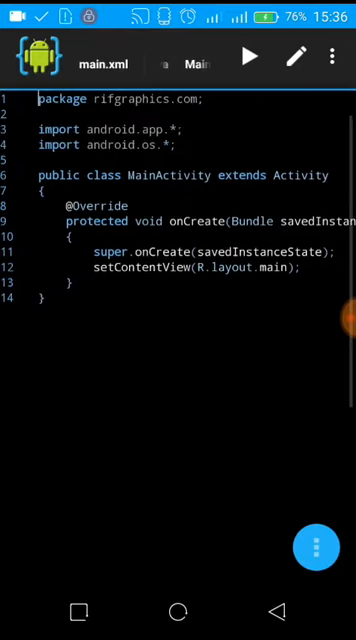
{"action": "left_click", "coordinate": [250, 54]}
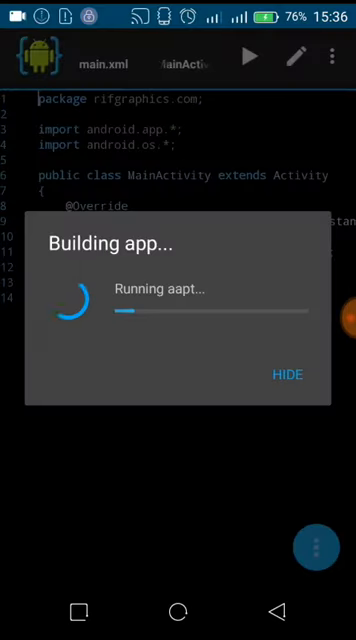